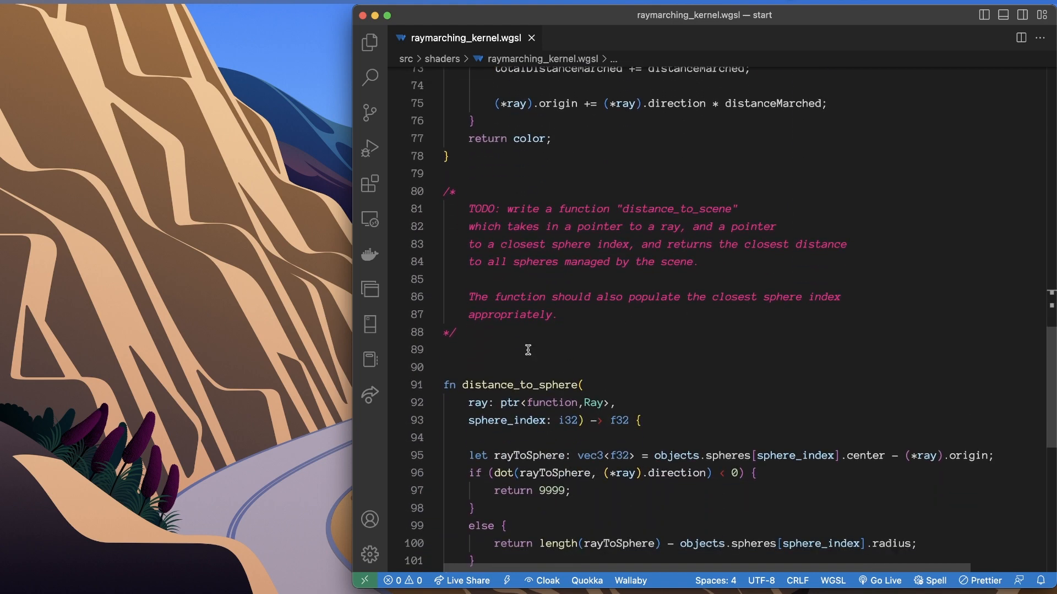
- Add the header 'fn distance_to_scene()' on the line below the TODO comment
type("fn distance_to_scene()")
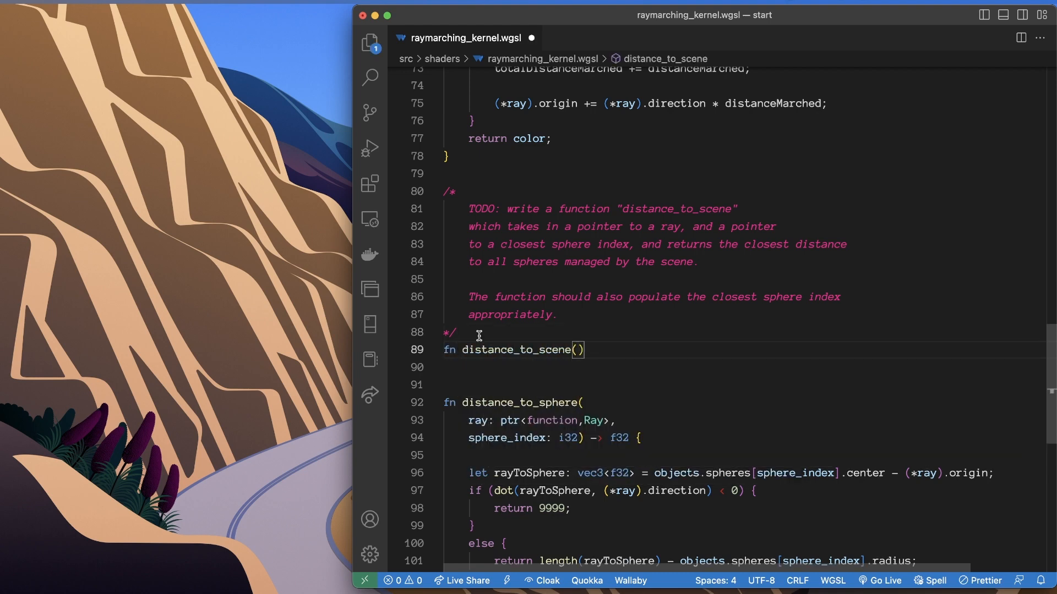
type("ray: ptr<function,Ray>,")
type("sphere_index: ptr<function, i32>) -> f32 {")
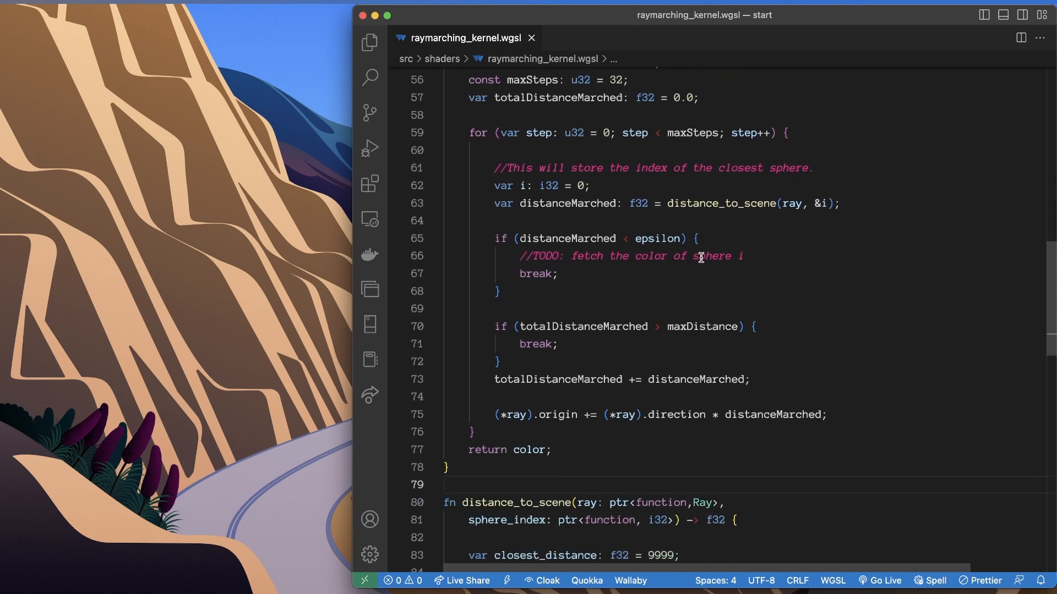
- Select the raymarch loop's '//TODO: fetch the color of sphere i' comment
left_click(593, 186)
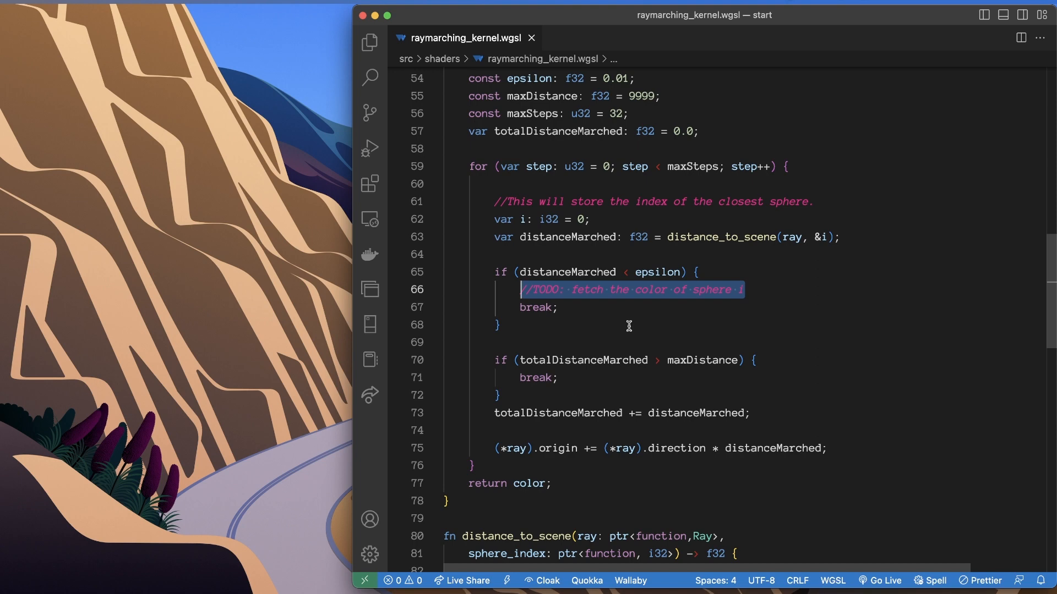
- Write 'color = objects.spheres[i]' over the TODO and insert i32 before scene.sphereCount
type("color")
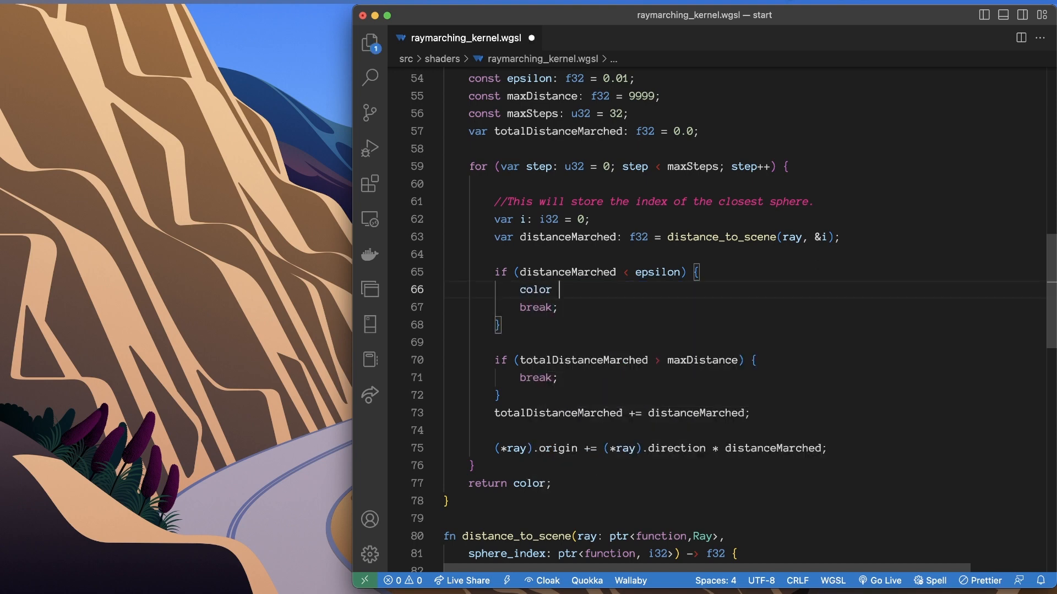
type("= objects.spheres[i]")
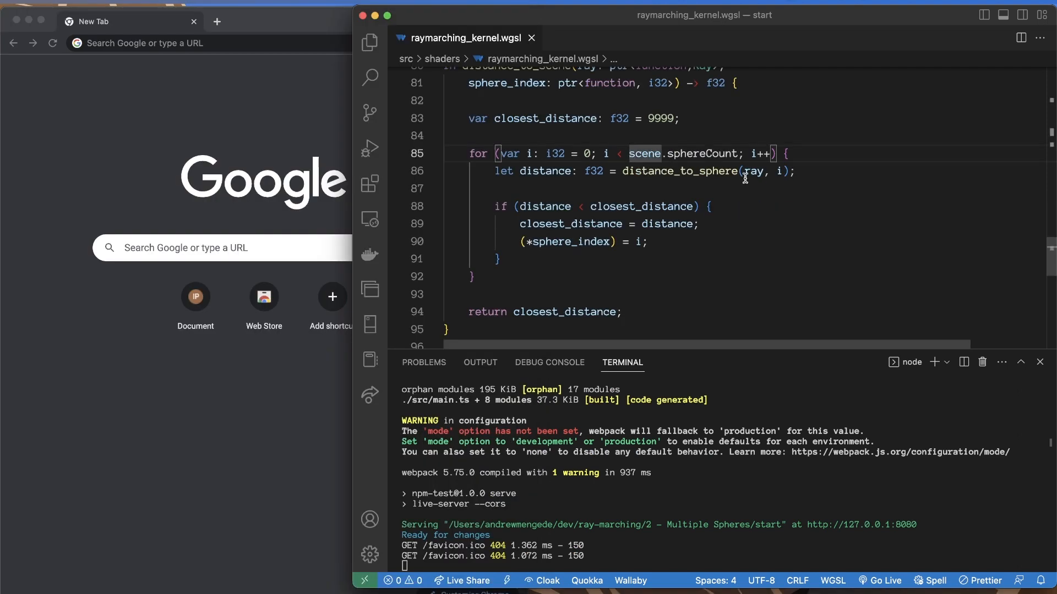
type("i32")
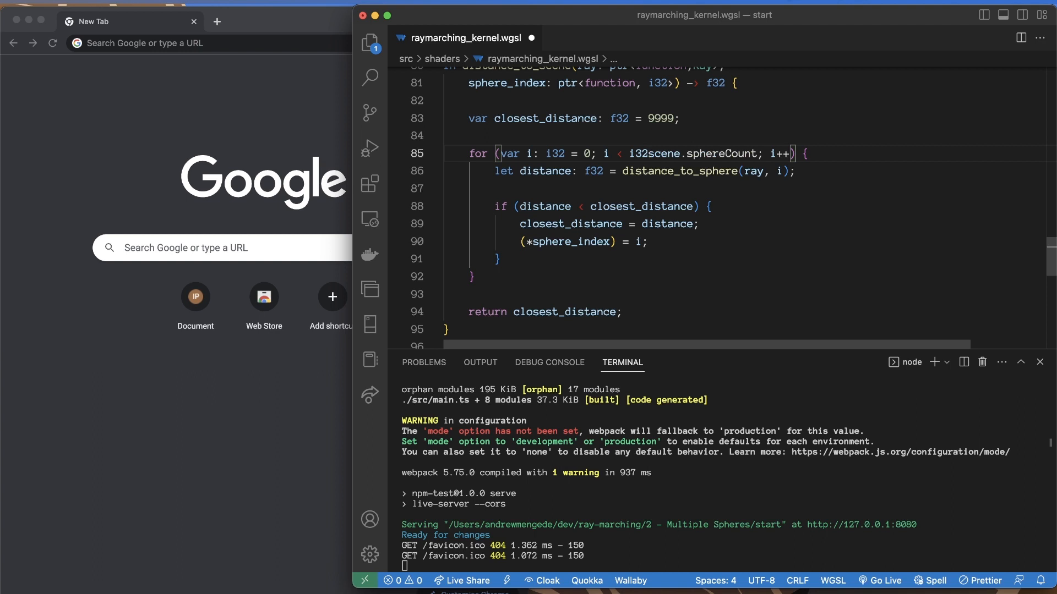